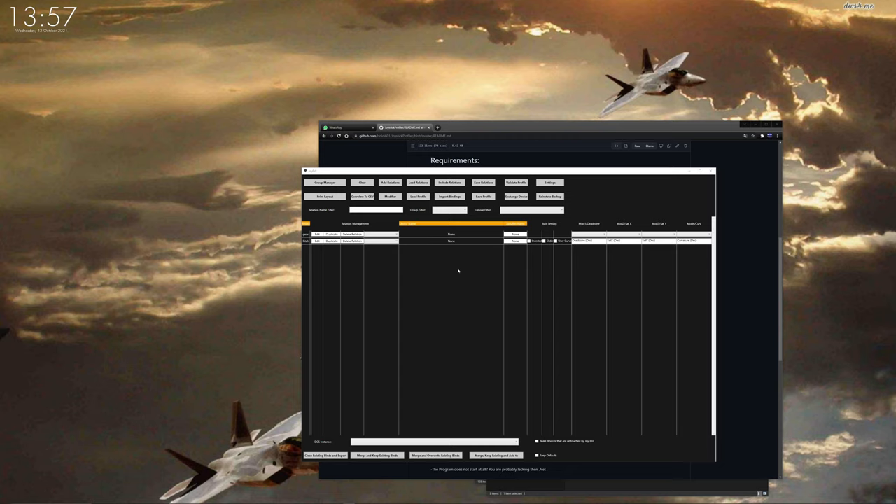
{"action": "mouse_move", "coordinate": [447, 267]}
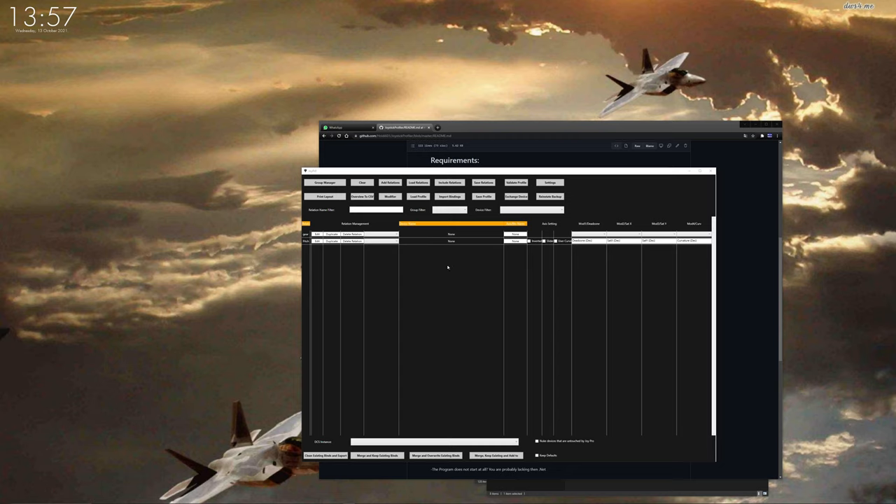
{"action": "mouse_move", "coordinate": [312, 248]}
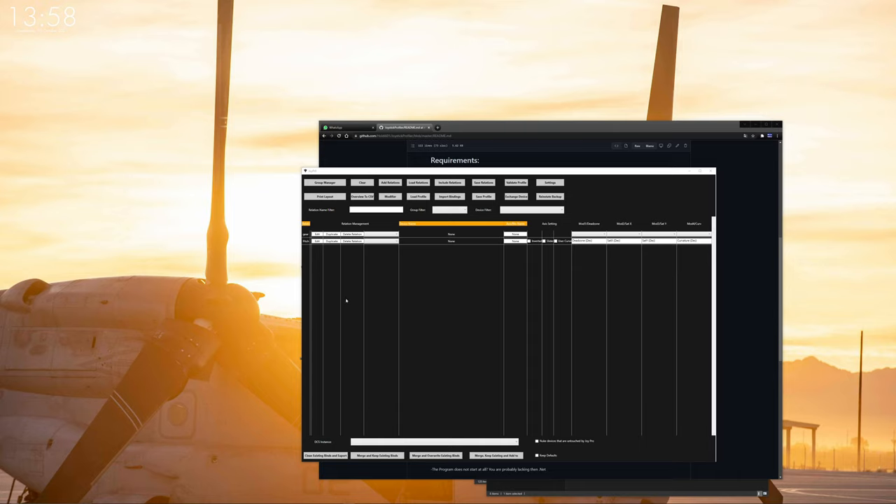
{"action": "mouse_move", "coordinate": [323, 247]}
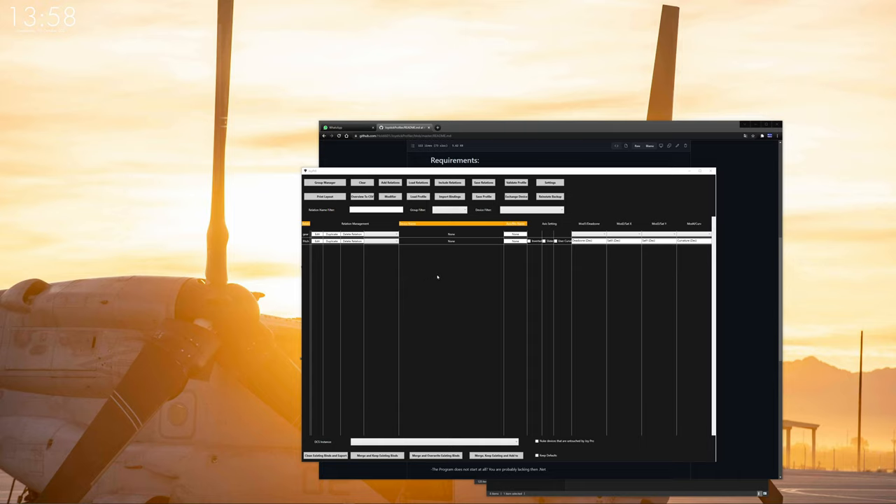
{"action": "mouse_move", "coordinate": [467, 252]}
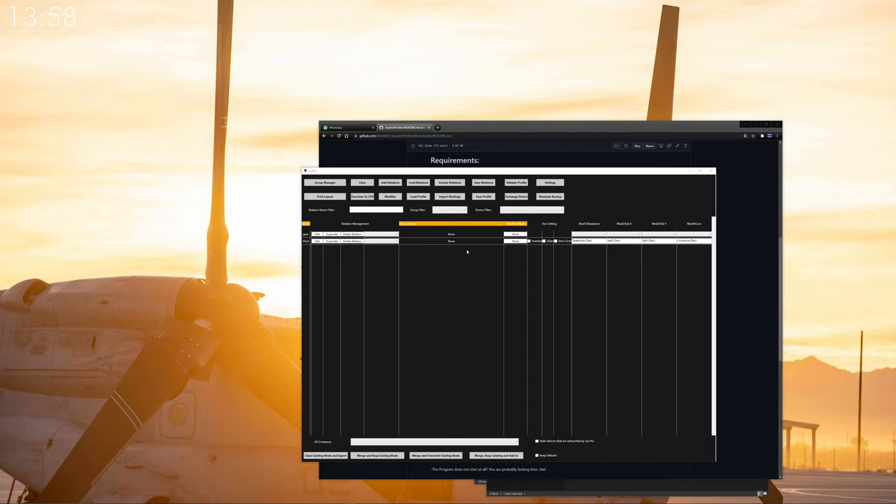
{"action": "mouse_move", "coordinate": [512, 262]}
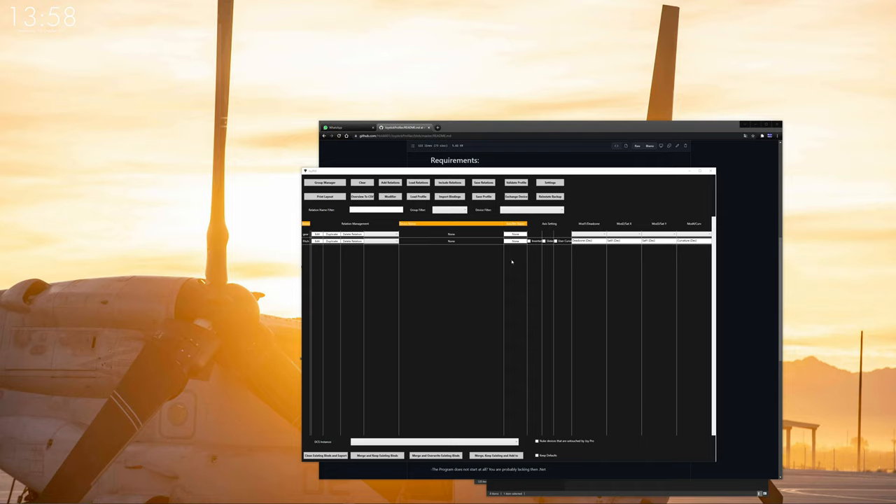
{"action": "mouse_move", "coordinate": [509, 268]}
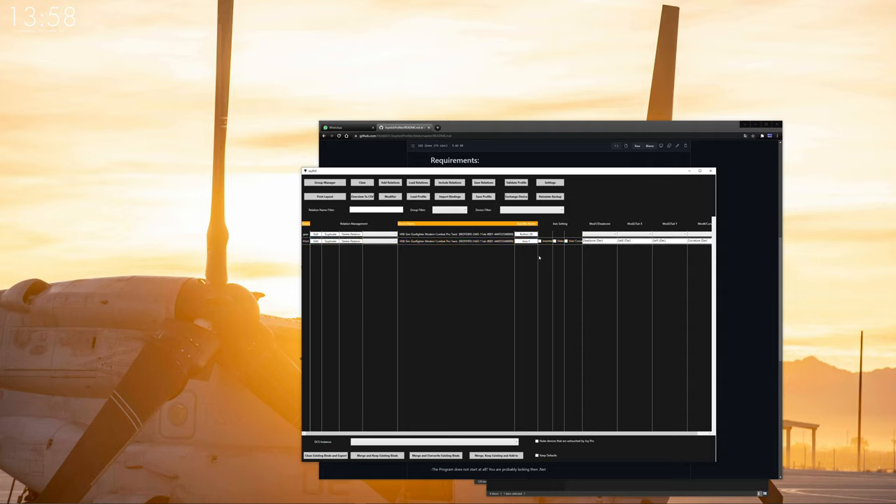
Step: Enter numeric values in the Pitch relation's Deadzone, Sat X, Sat Y and Curvature fields
{"action": "left_click", "coordinate": [455, 240]}
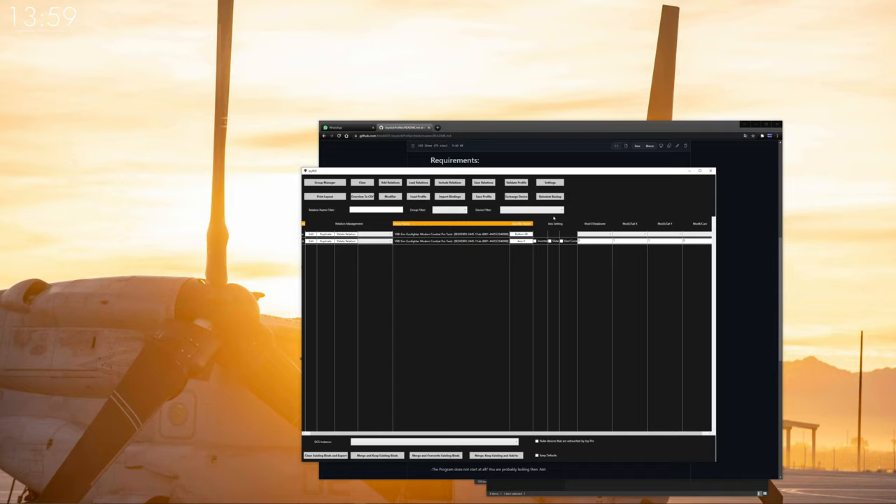
{"action": "left_click", "coordinate": [550, 182]}
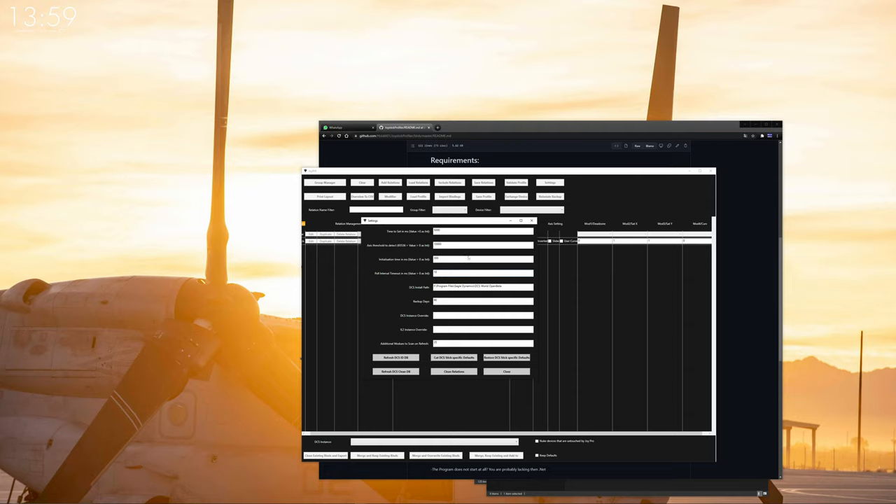
{"action": "left_click", "coordinate": [507, 371]}
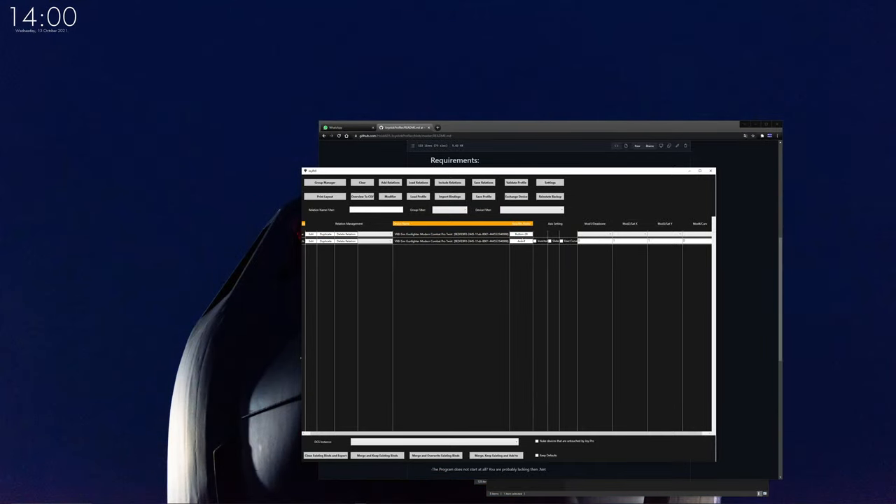
Step: Manually assign the Pitch relation to the vJoy device's JOY_Y axis and apply it
{"action": "left_click", "coordinate": [451, 241]}
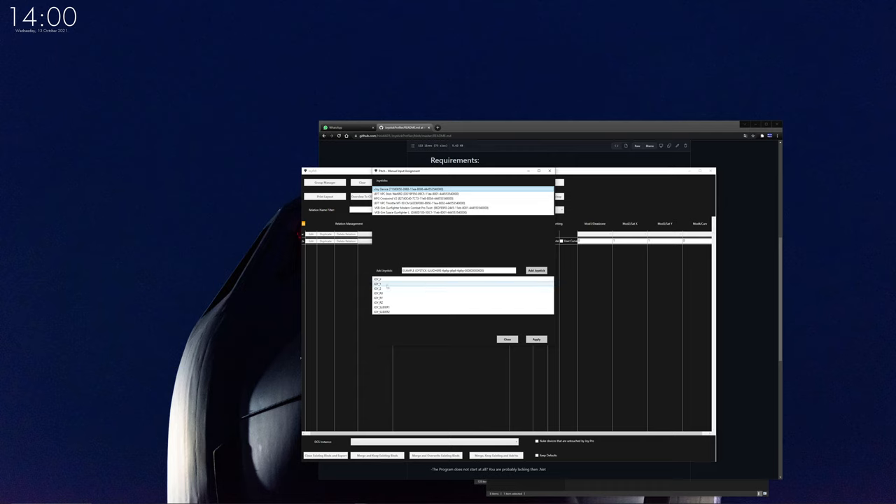
{"action": "left_click", "coordinate": [537, 340]}
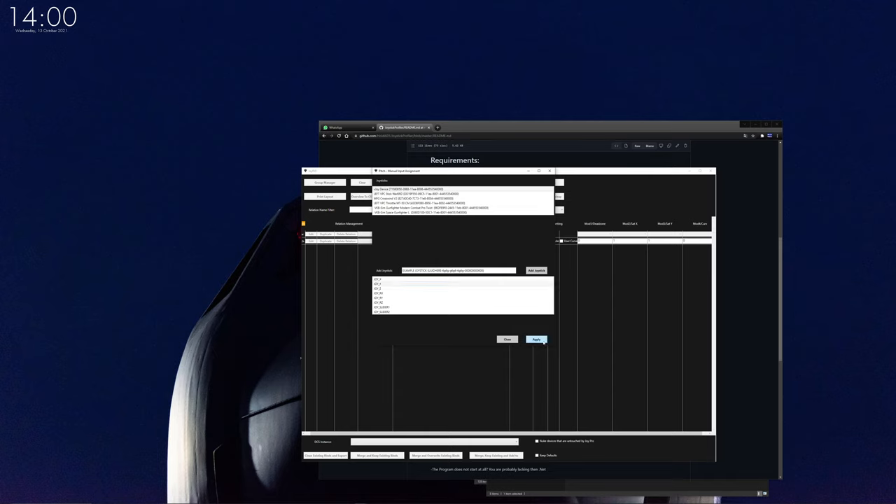
{"action": "left_click", "coordinate": [537, 339]}
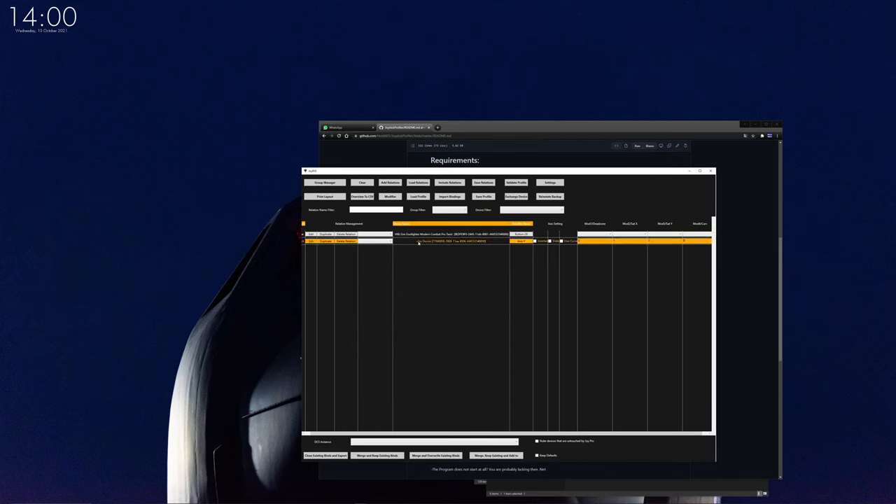
{"action": "left_click", "coordinate": [521, 241]}
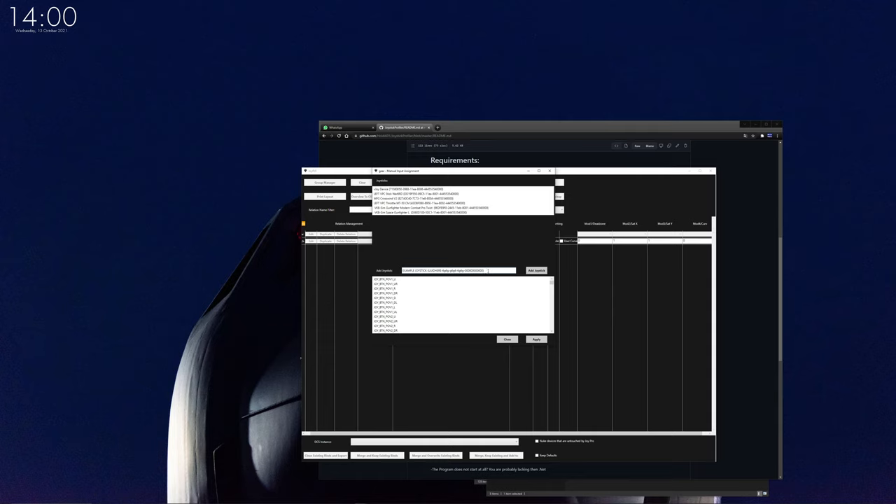
{"action": "left_click", "coordinate": [507, 340]}
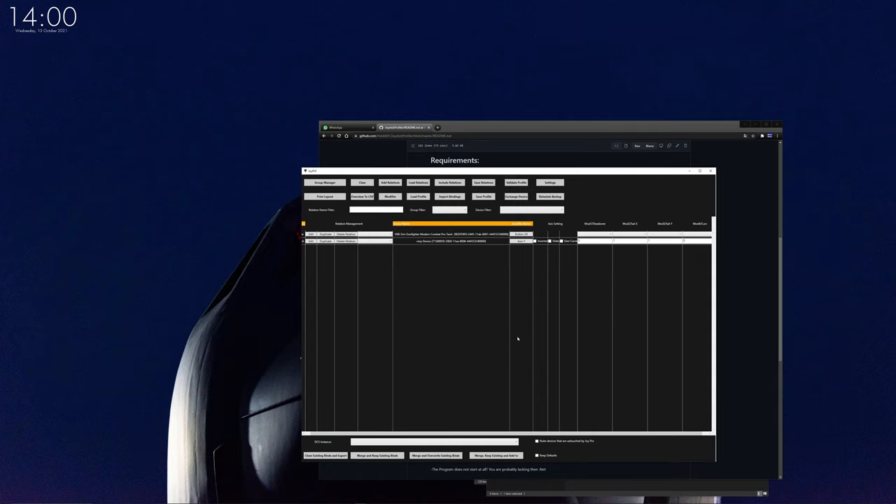
{"action": "mouse_move", "coordinate": [545, 297]}
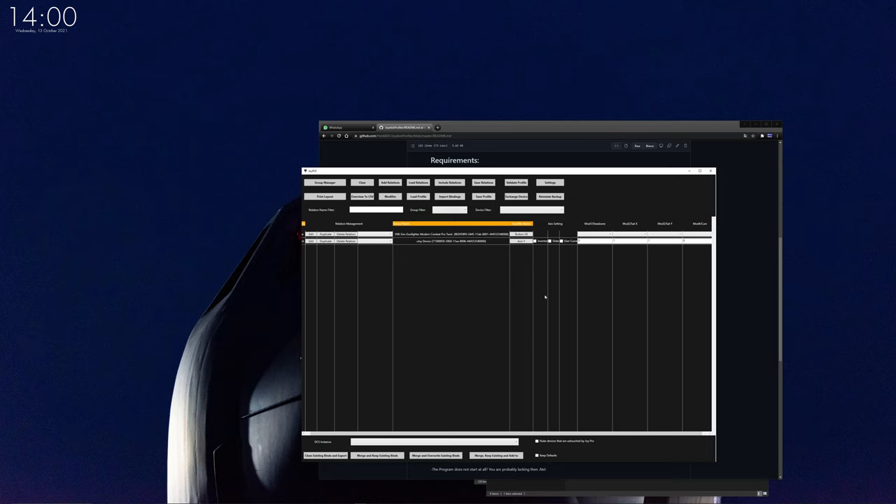